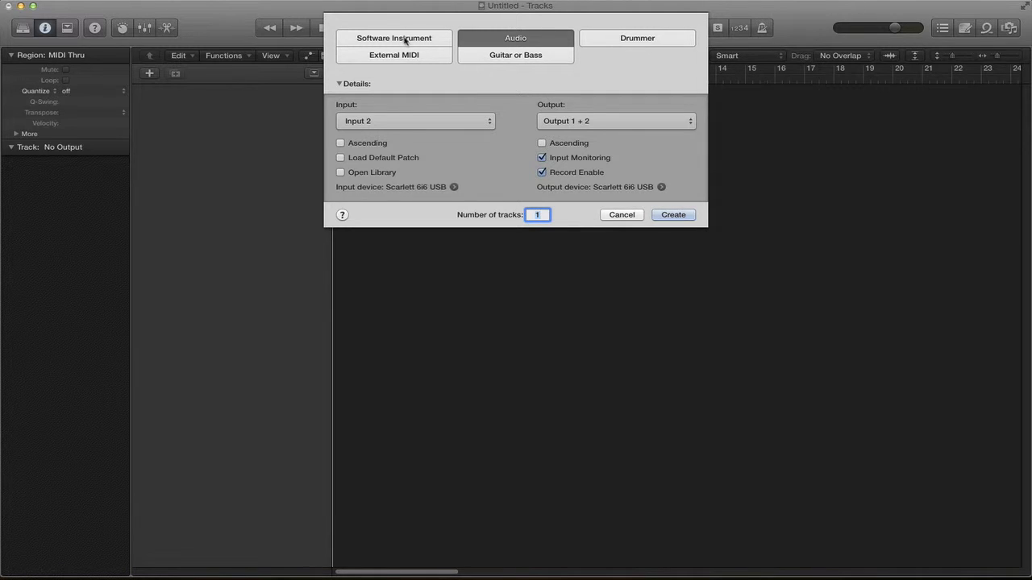
# Create one software instrument track, Inst 1, loaded with Alchemy.
pyautogui.click(394, 38)
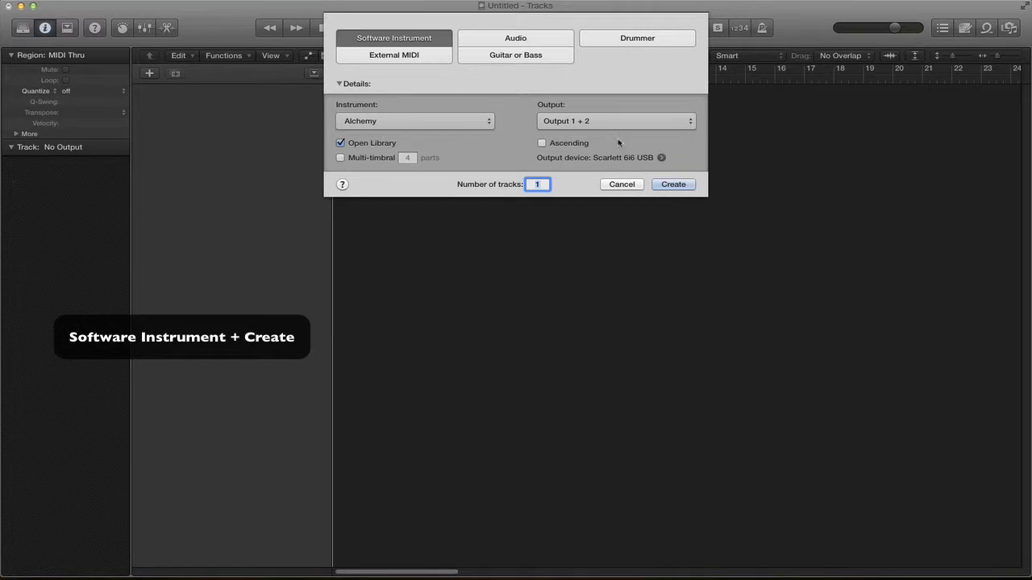
pyautogui.click(673, 185)
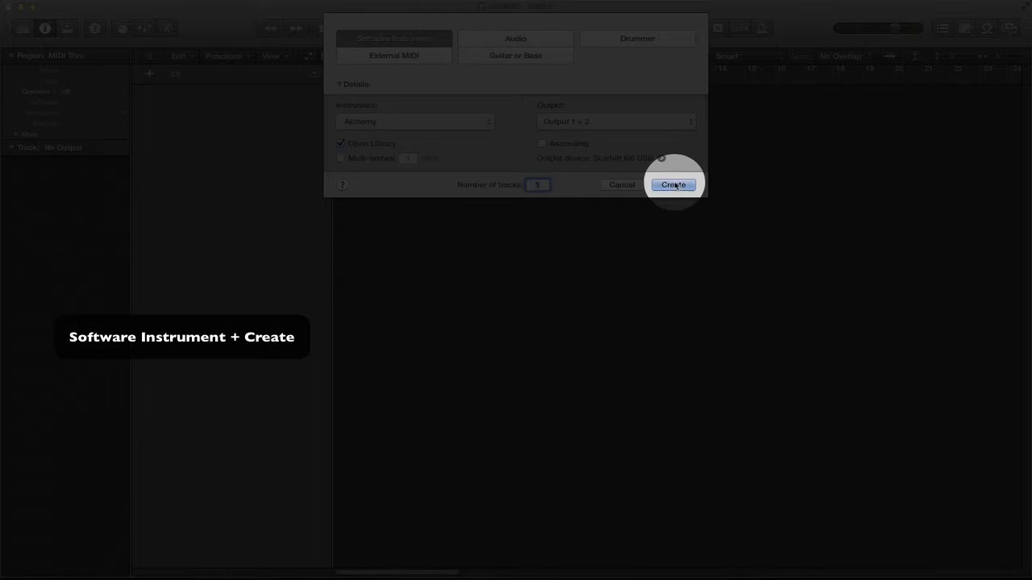
pyautogui.click(672, 184)
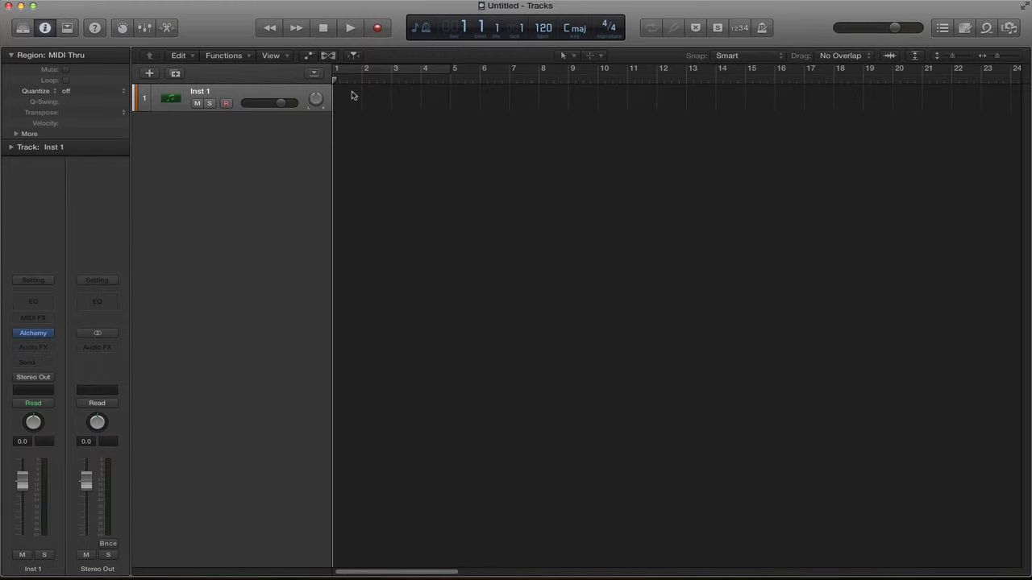
pyautogui.moveTo(347, 79)
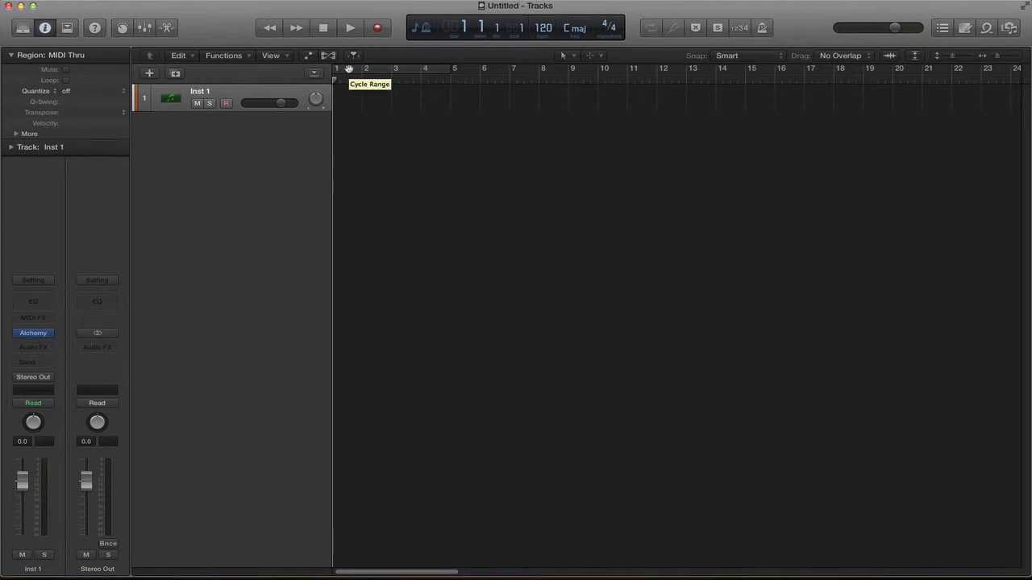
# Drag in the ruler to set and enable a cycle loop over bars 1 to 5.
pyautogui.moveTo(334, 68); pyautogui.dragTo(464, 68)
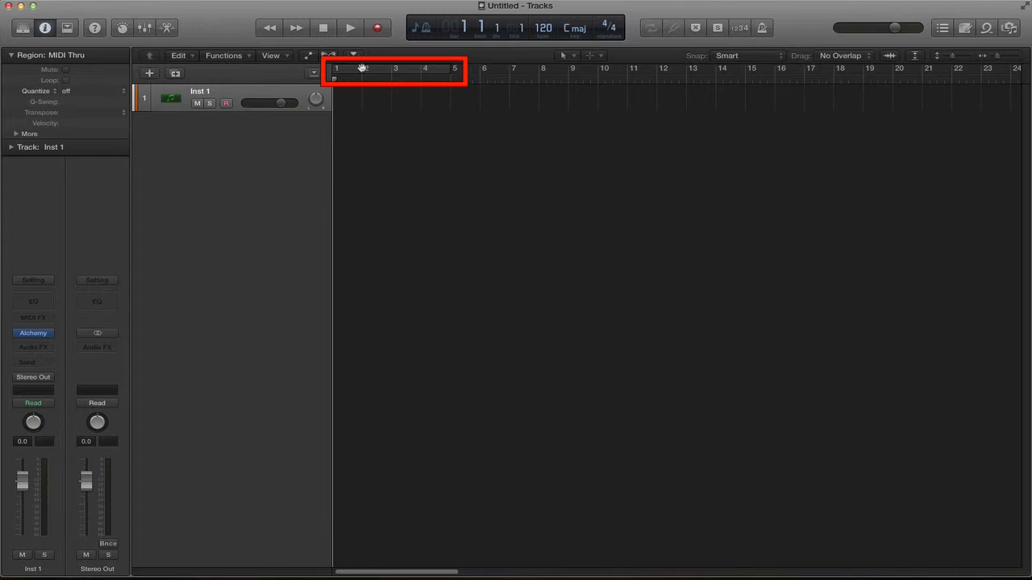
pyautogui.moveTo(333, 68); pyautogui.dragTo(451, 68)
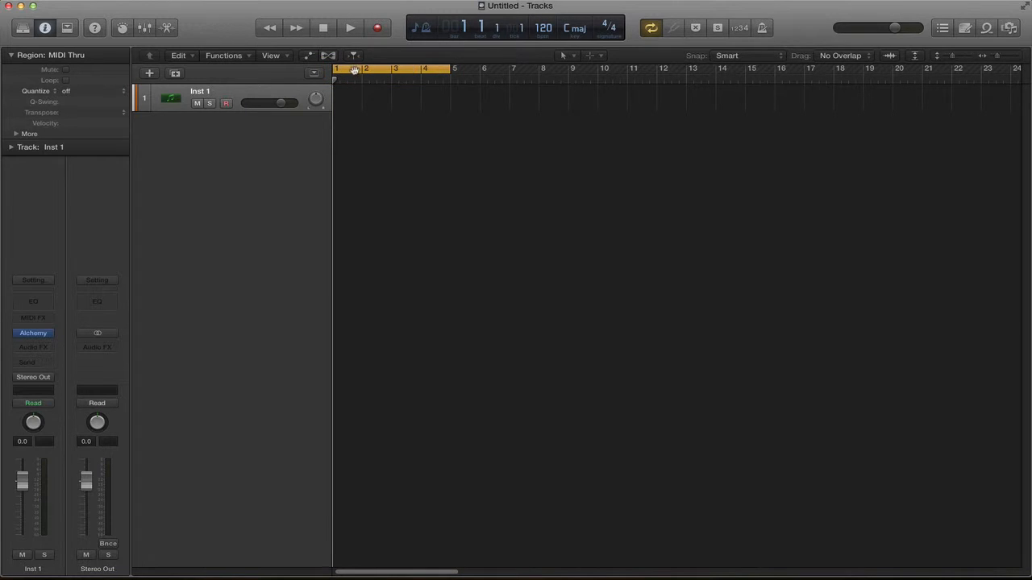
pyautogui.moveTo(391, 68)
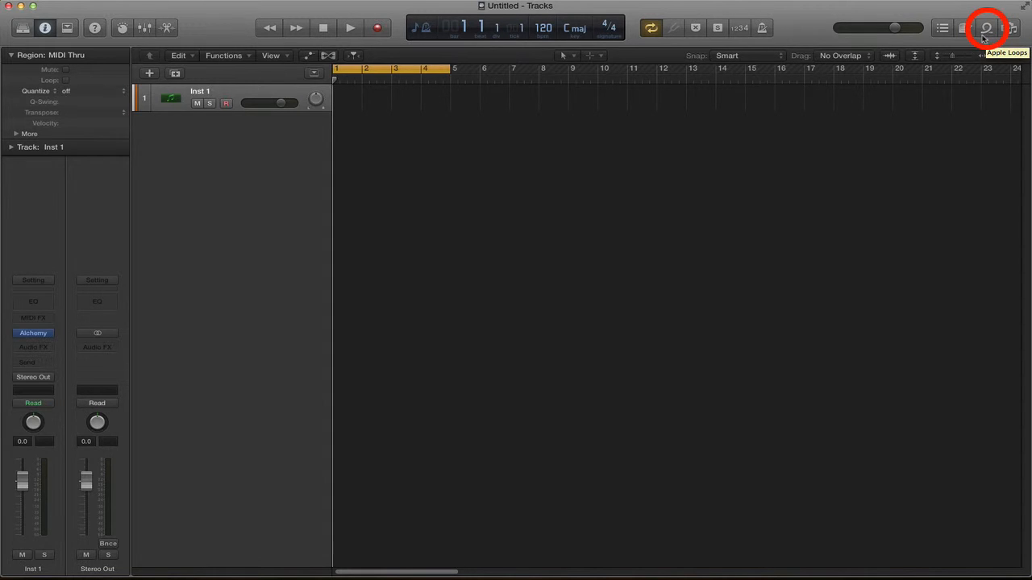
# Add the 2-Step Back Flip Beat 01 drum loop from All Drums at bar 1.
pyautogui.click(989, 25)
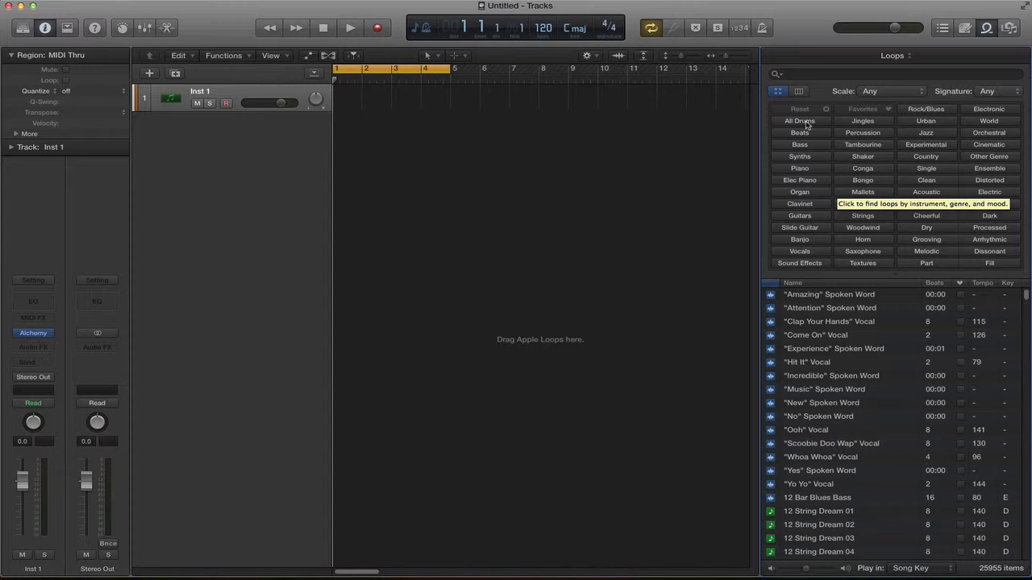
pyautogui.click(800, 120)
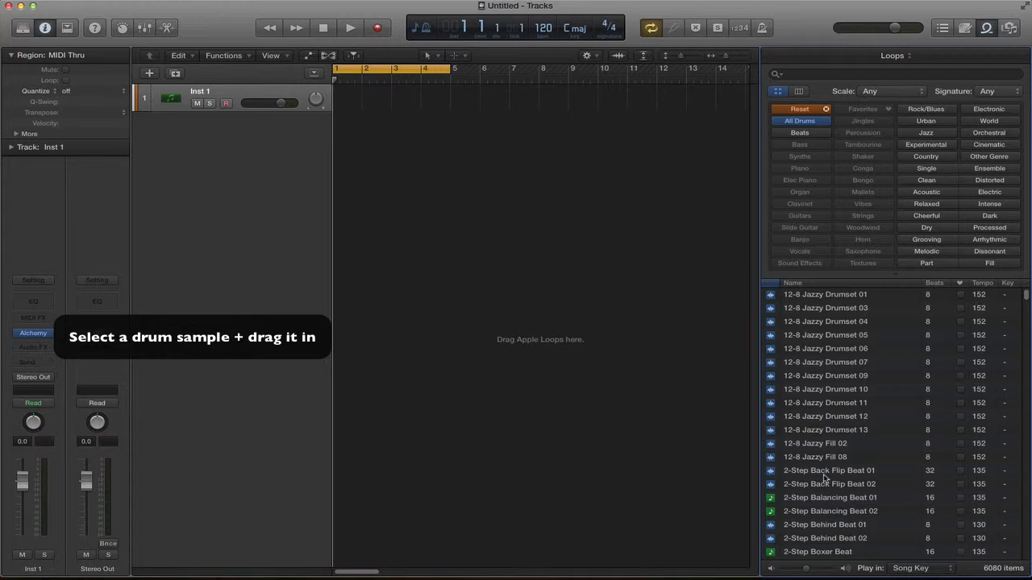
pyautogui.moveTo(828, 470); pyautogui.dragTo(395, 127)
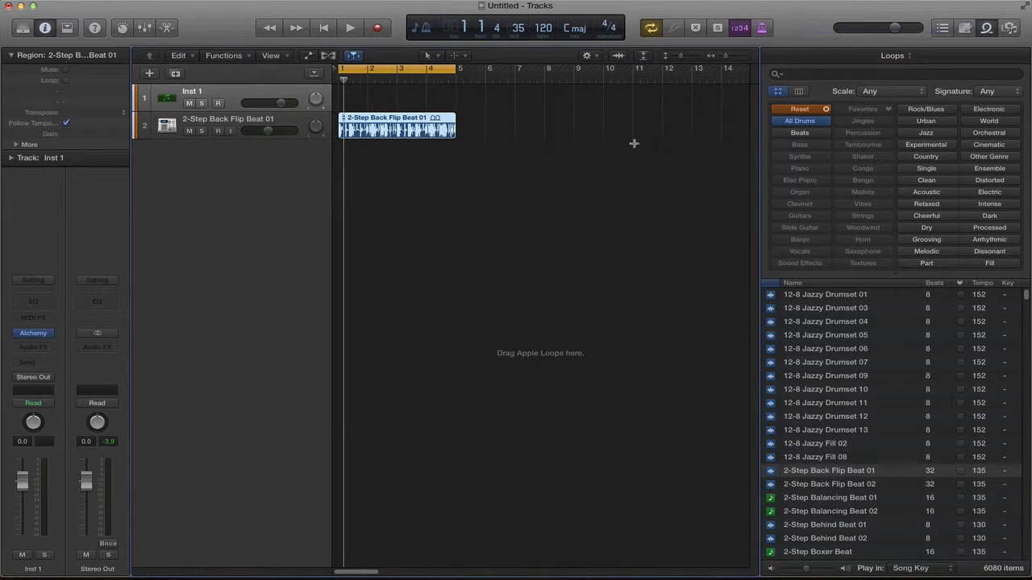
pyautogui.moveTo(510, 192)
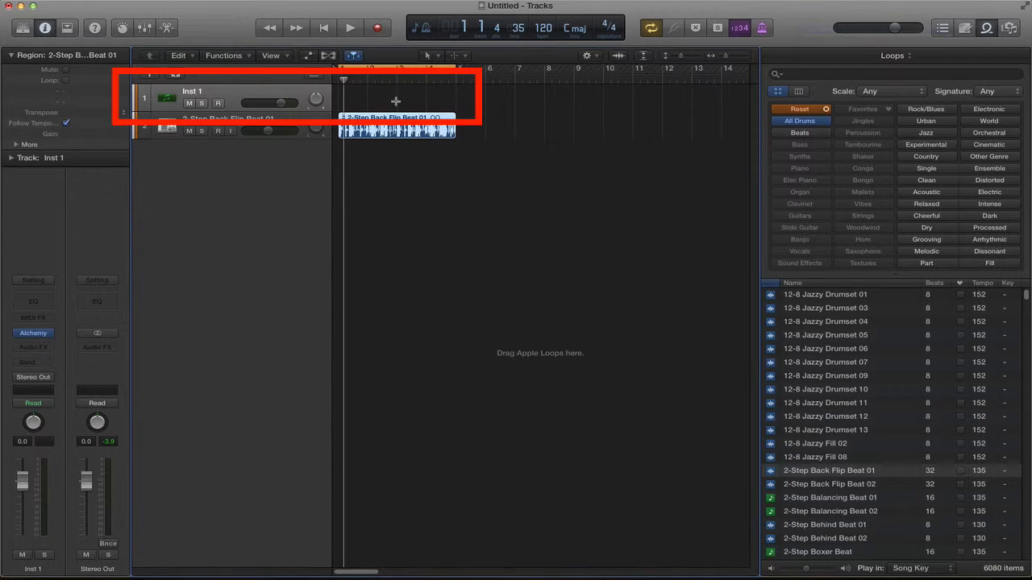
pyautogui.moveTo(285, 97)
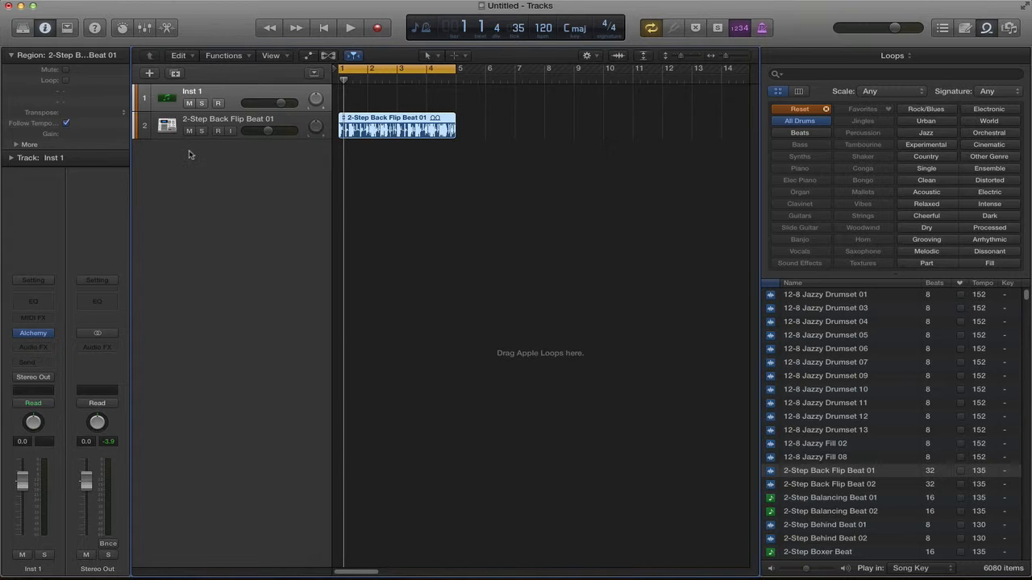
pyautogui.moveTo(191, 154)
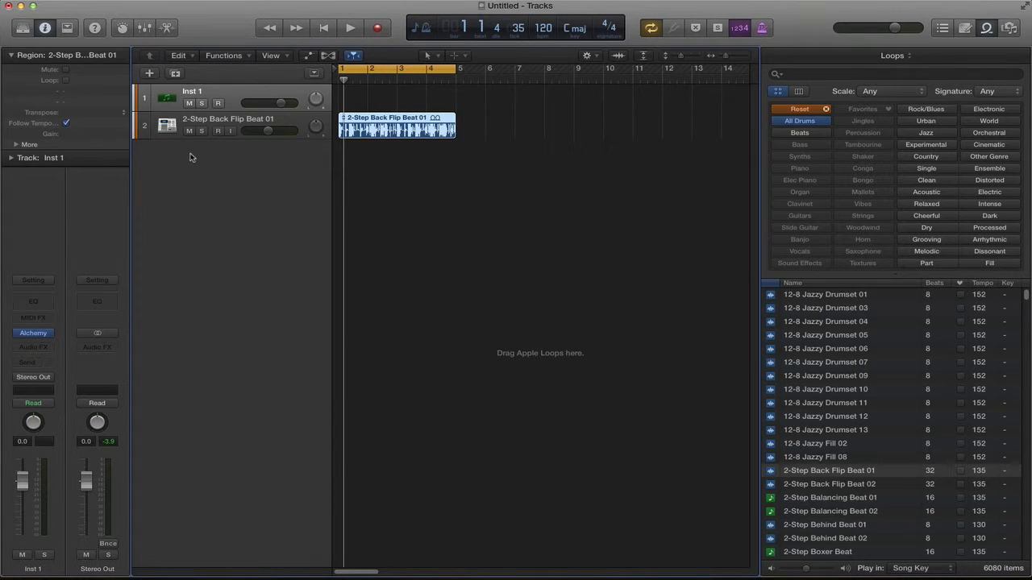
# Load Vintage Electric Piano > Modern Classic from the Library onto the first track.
pyautogui.click(23, 27)
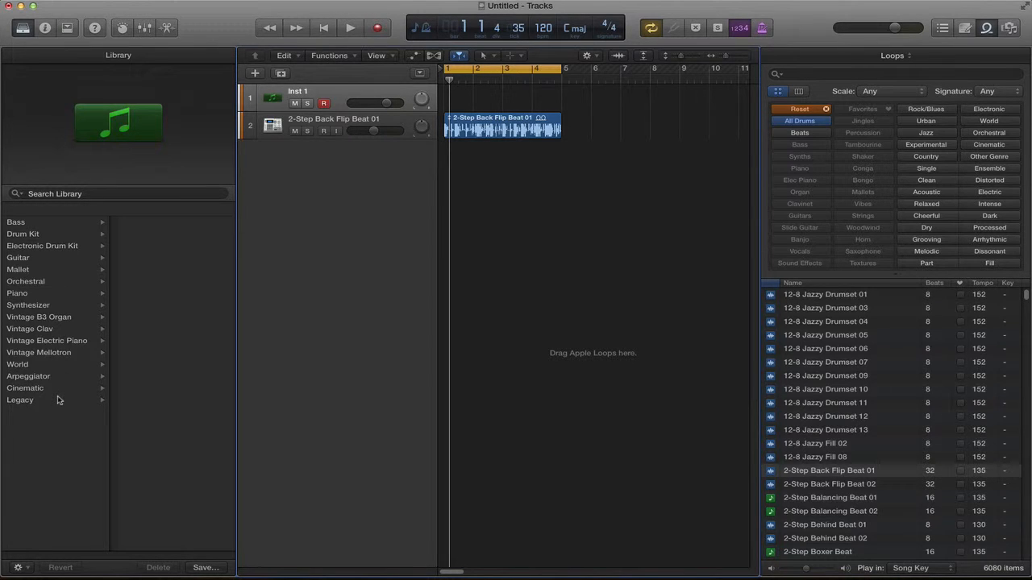
pyautogui.click(47, 340)
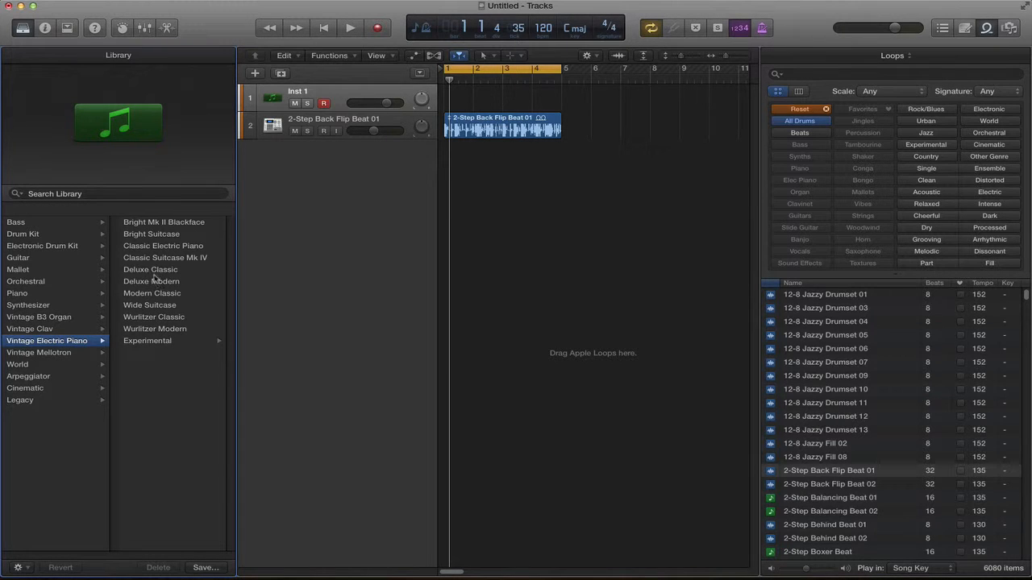
pyautogui.moveTo(146, 295)
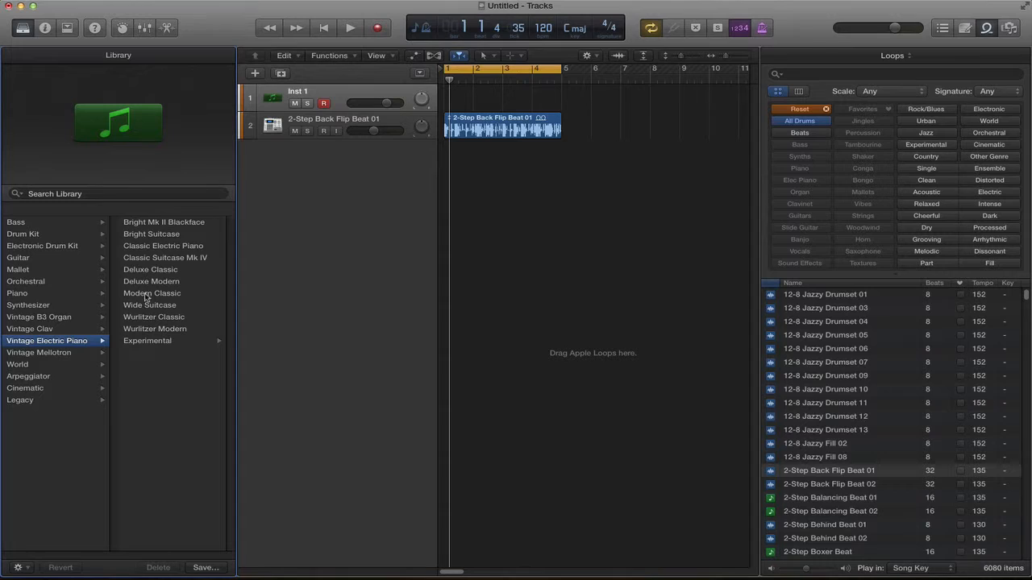
pyautogui.click(152, 293)
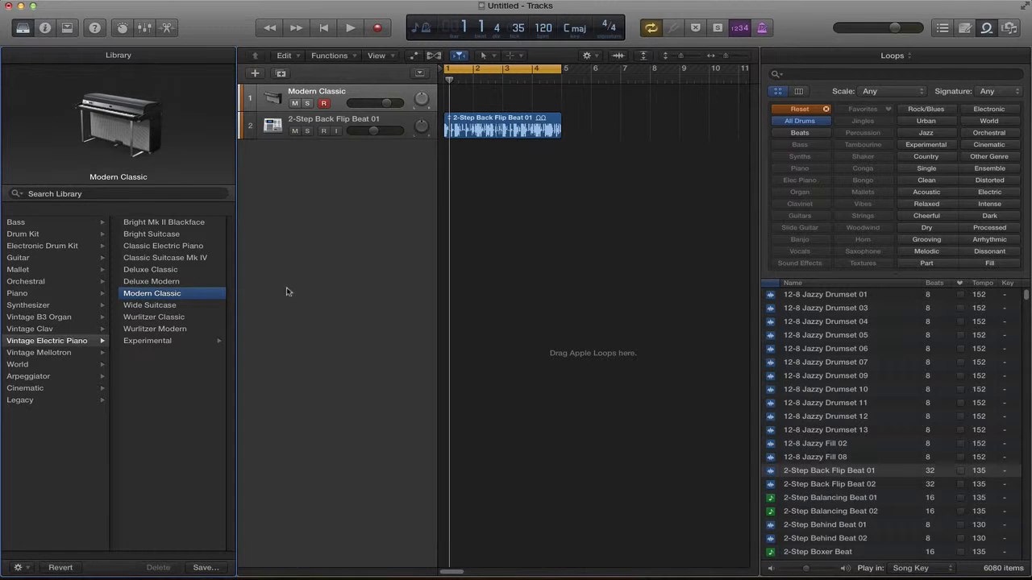
pyautogui.moveTo(382, 295)
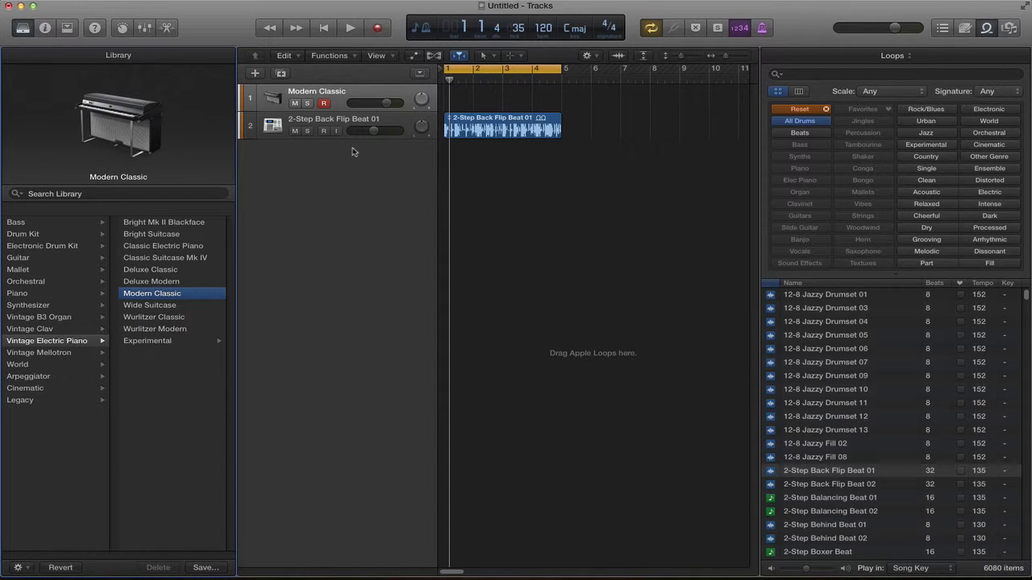
# Record a Modern Classic electric piano region across the bar 1–5 cycle, then stop.
pyautogui.click(376, 23)
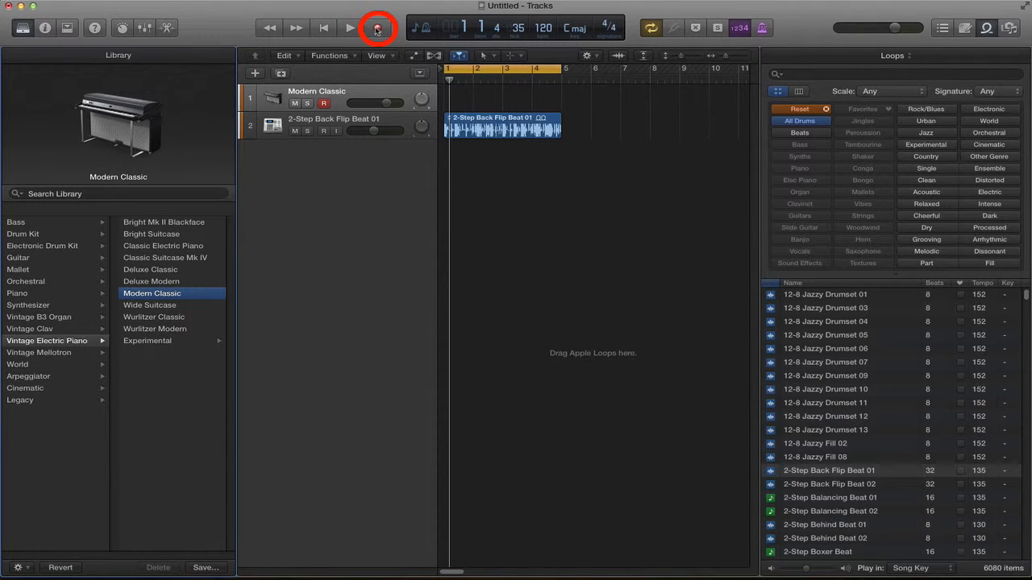
pyautogui.click(347, 27)
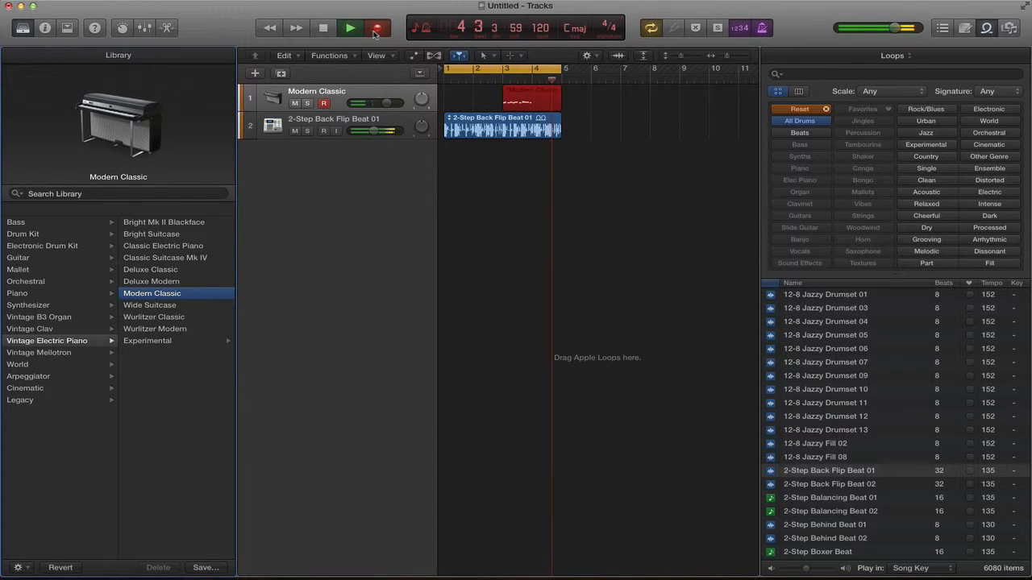
pyautogui.click(348, 28)
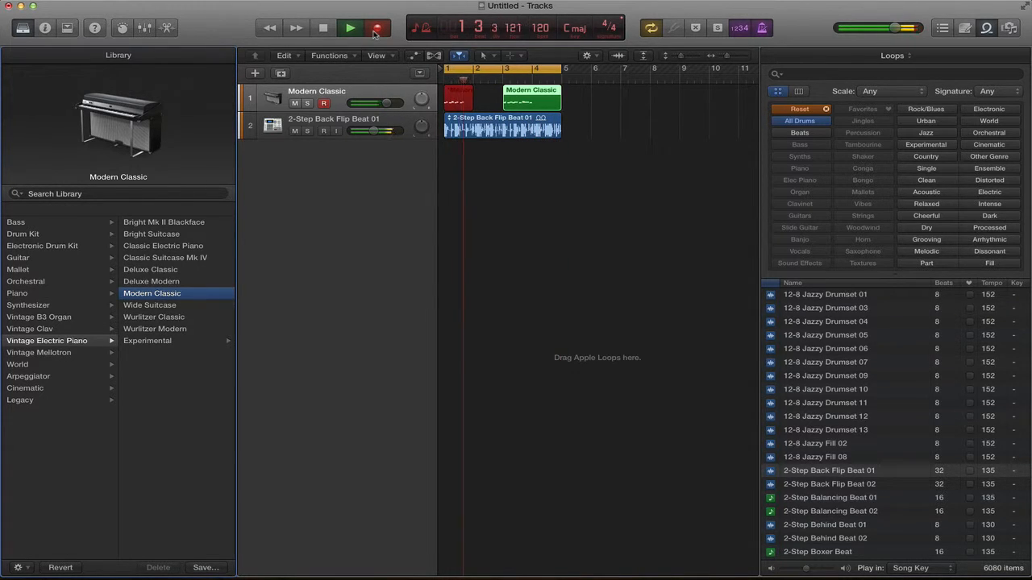
pyautogui.click(345, 26)
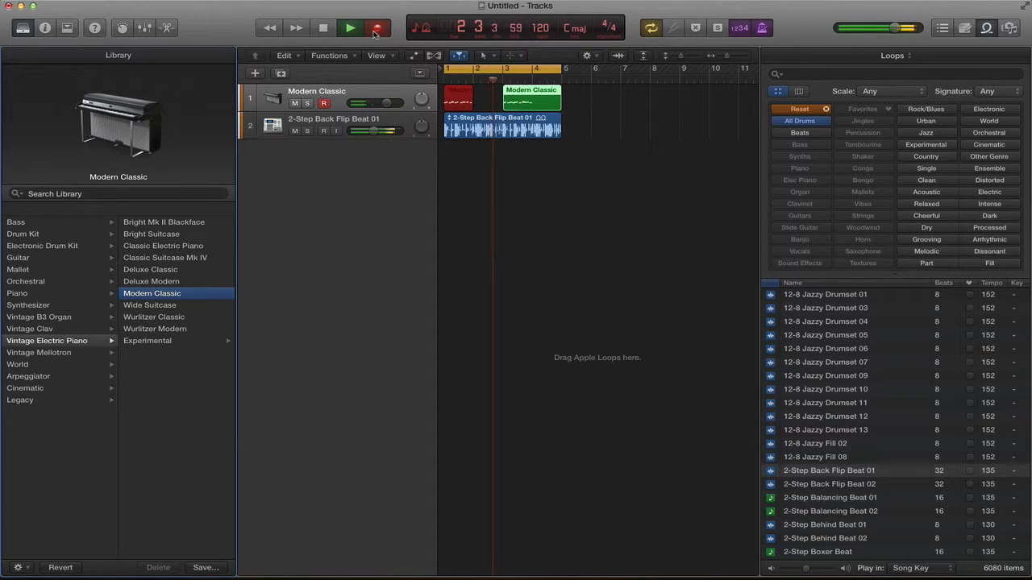
pyautogui.click(346, 26)
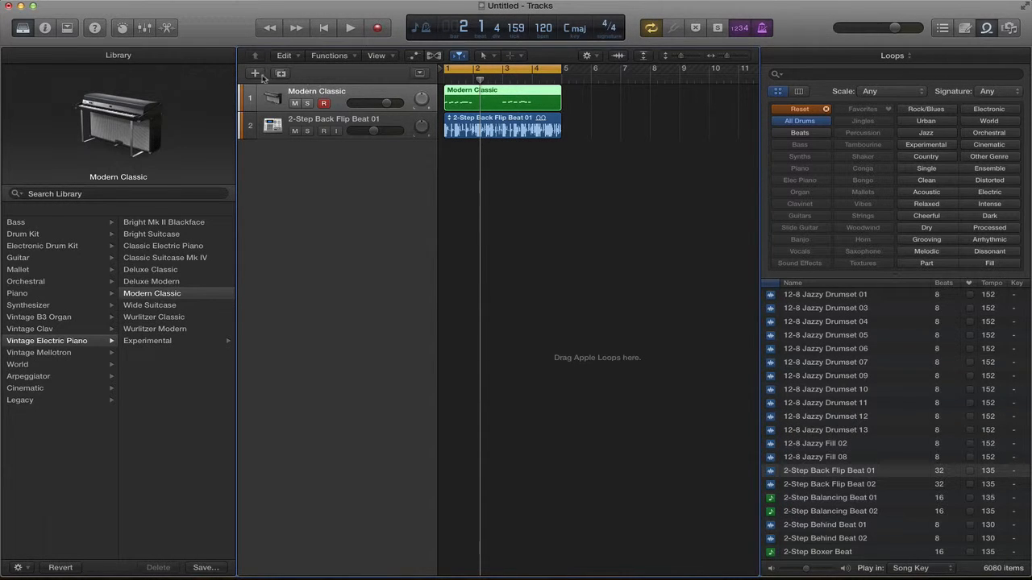
# Add a second software instrument track, Drifting Pulsations, with a region over bars 1–5.
pyautogui.click(256, 75)
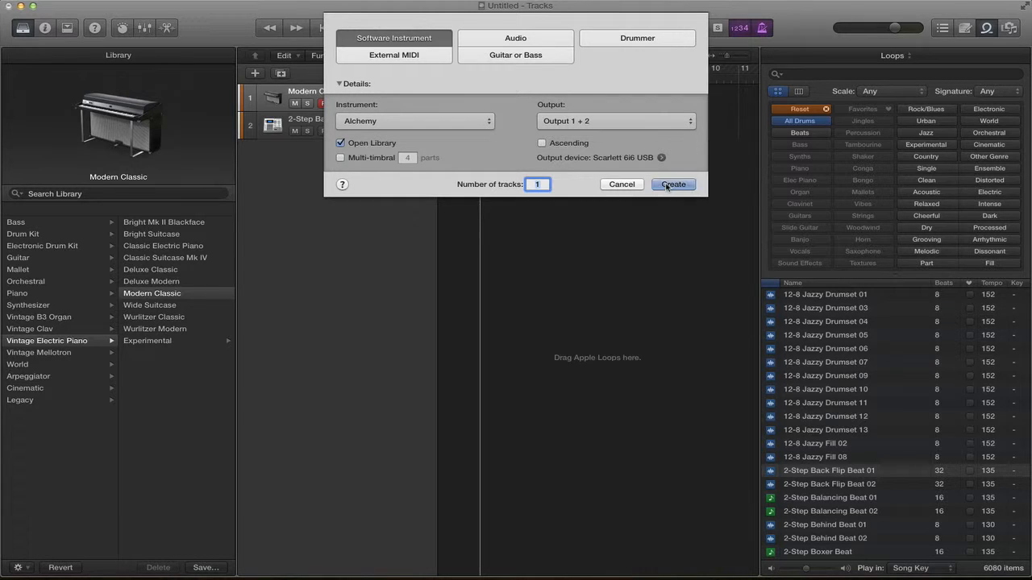
pyautogui.click(673, 184)
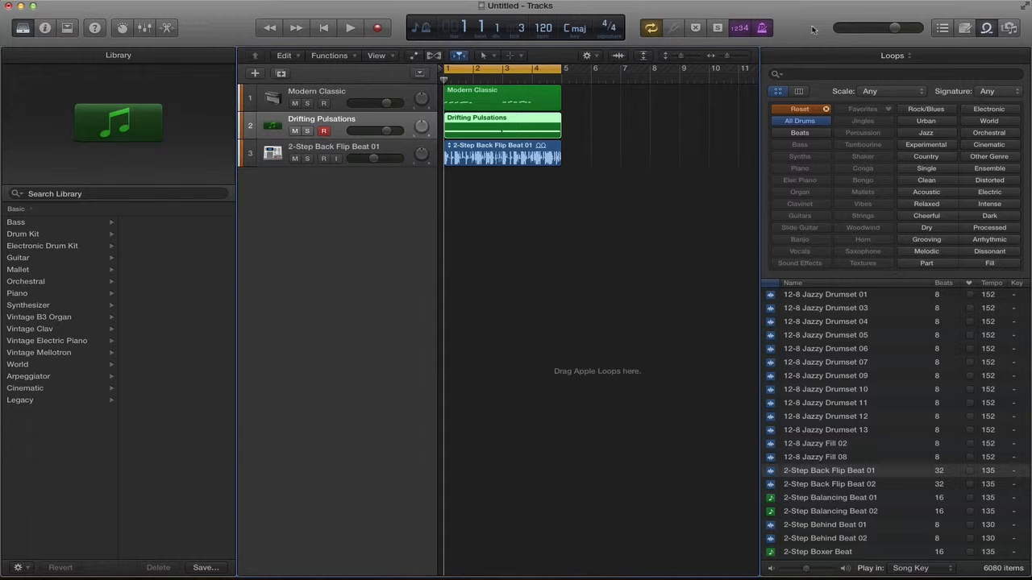
pyautogui.click(344, 22)
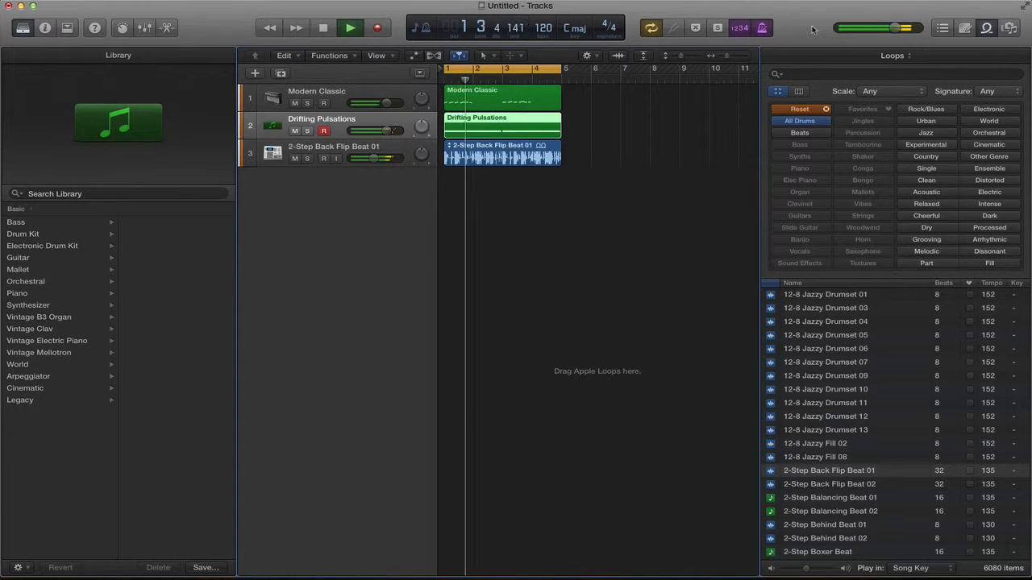
pyautogui.click(343, 25)
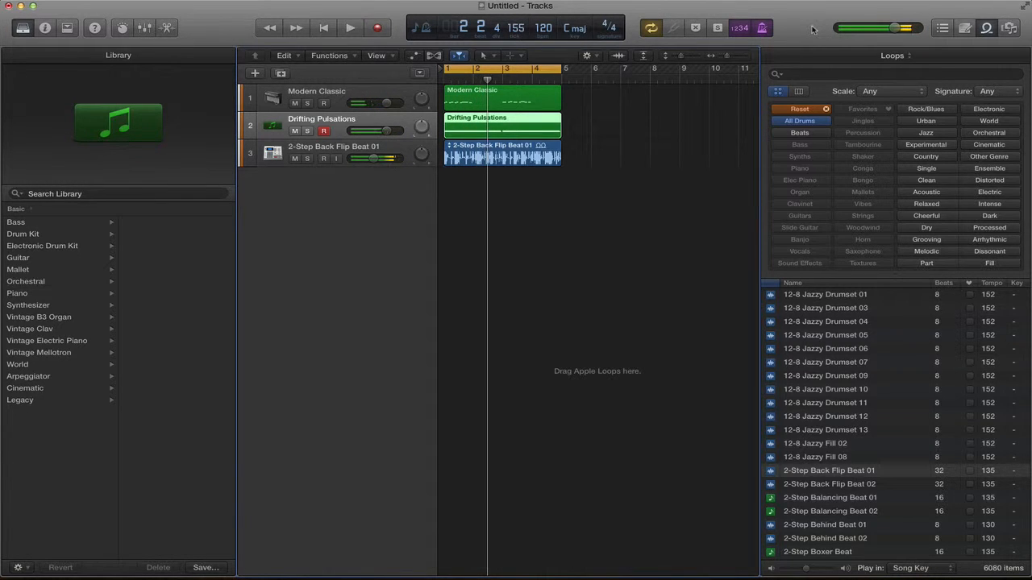